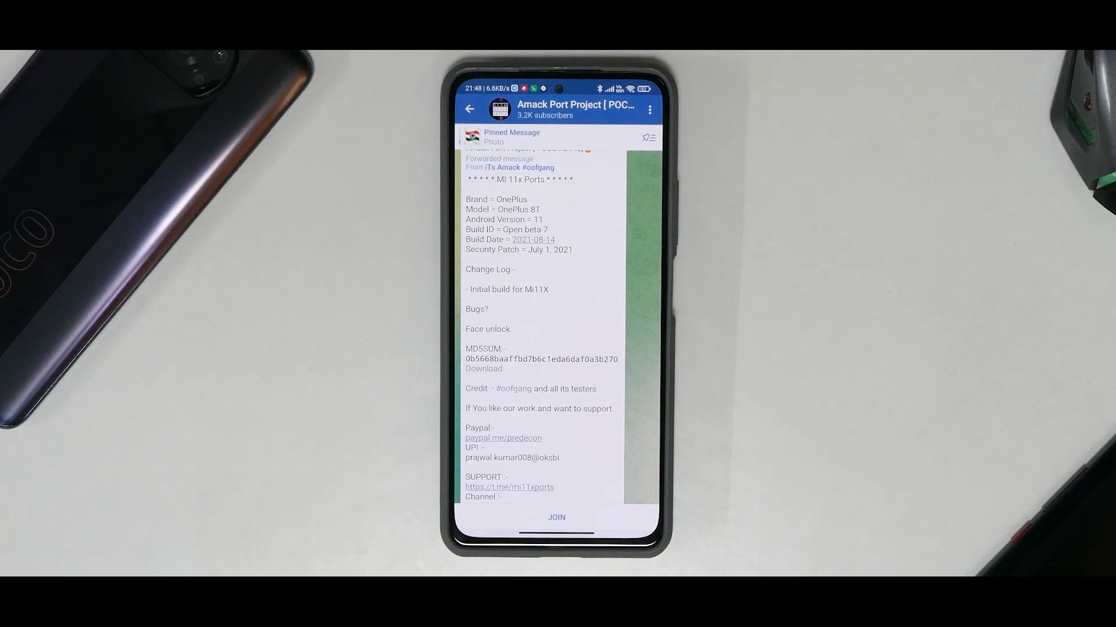
# Step: Scroll through the Amack Port Project's Mi 11X OxygenOS port post in Telegram
pyautogui.scroll(3)
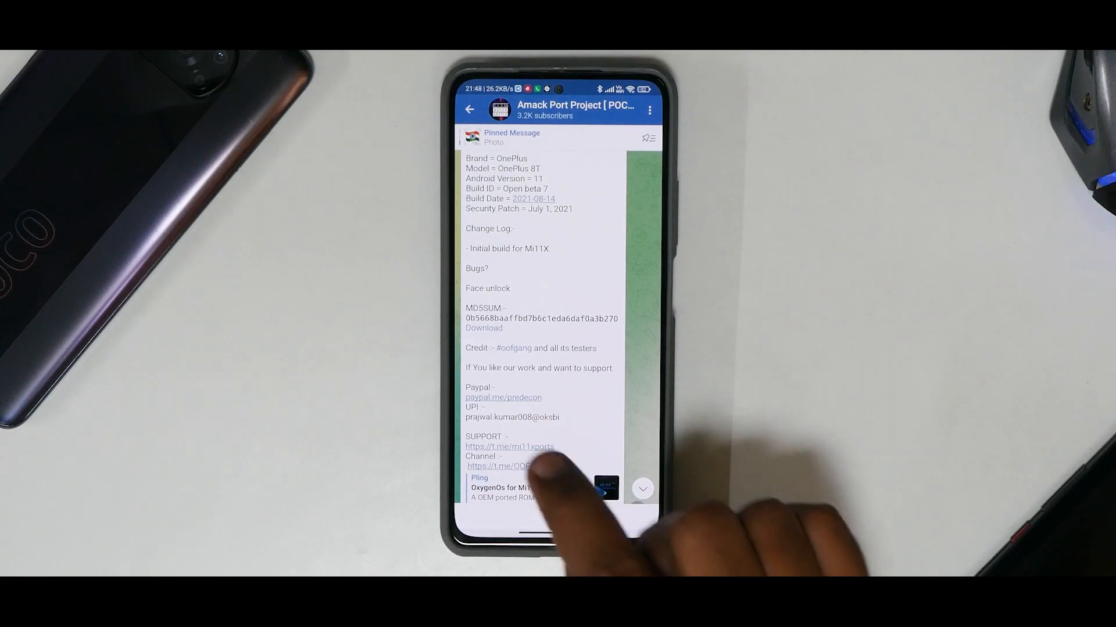
pyautogui.scroll(3)
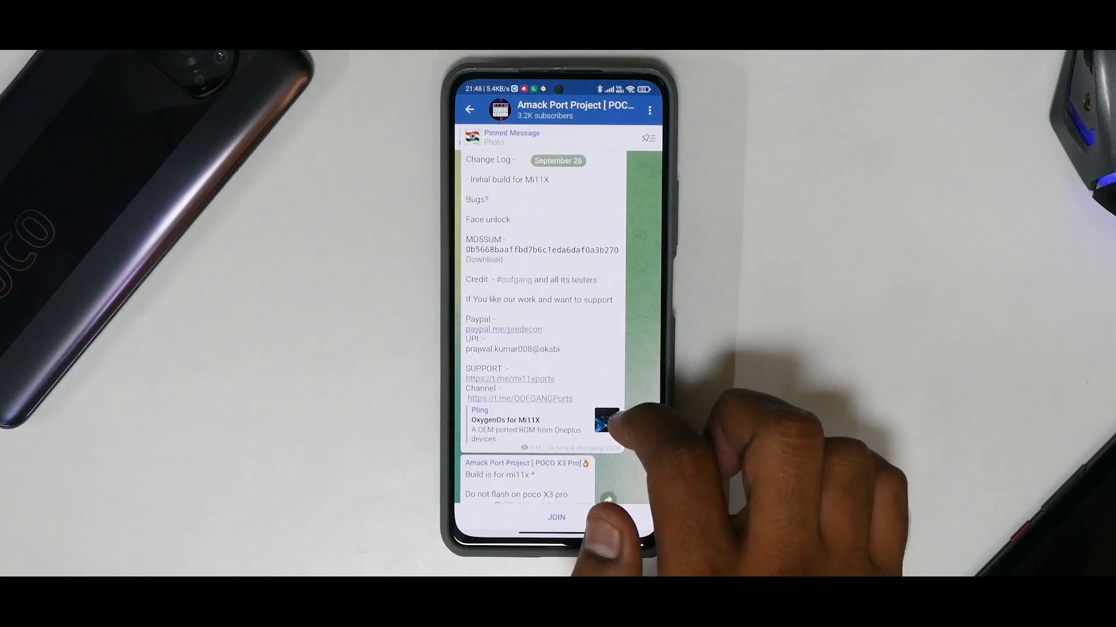
pyautogui.scroll(3)
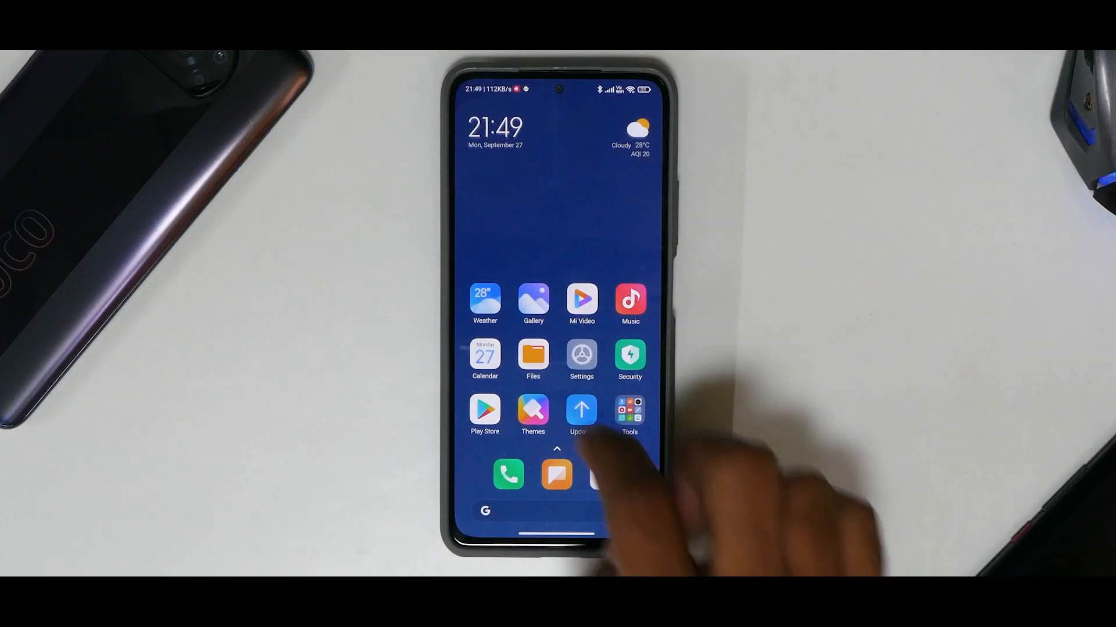
# Step: Open MIUI Settings and turn off the pattern screen lock
pyautogui.click(581, 359)
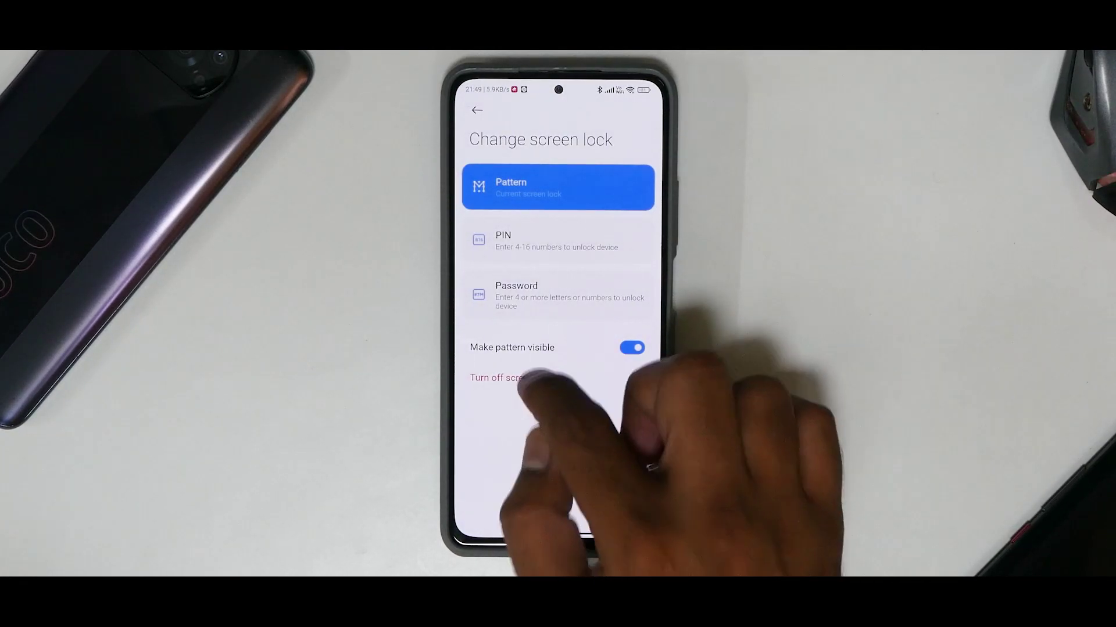
pyautogui.click(478, 109)
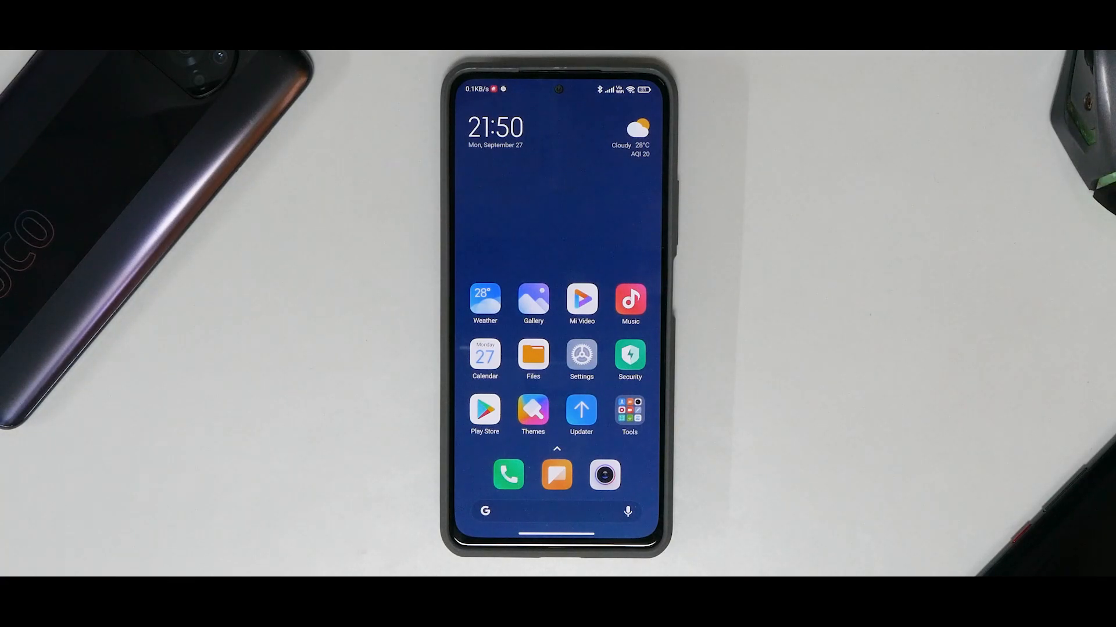
# Step: Restart the phone into TWRP recovery with Power + Volume Up
pyautogui.click(533, 359)
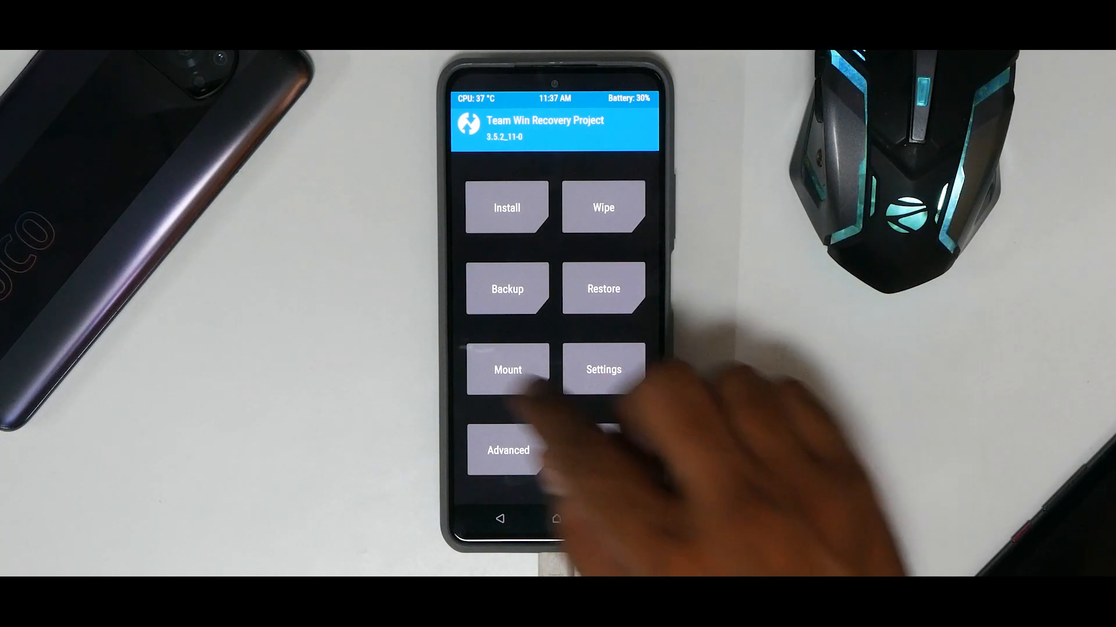
# Step: Mount usb_otg, then wipe Dalvik / ART Cache and Data
pyautogui.click(506, 370)
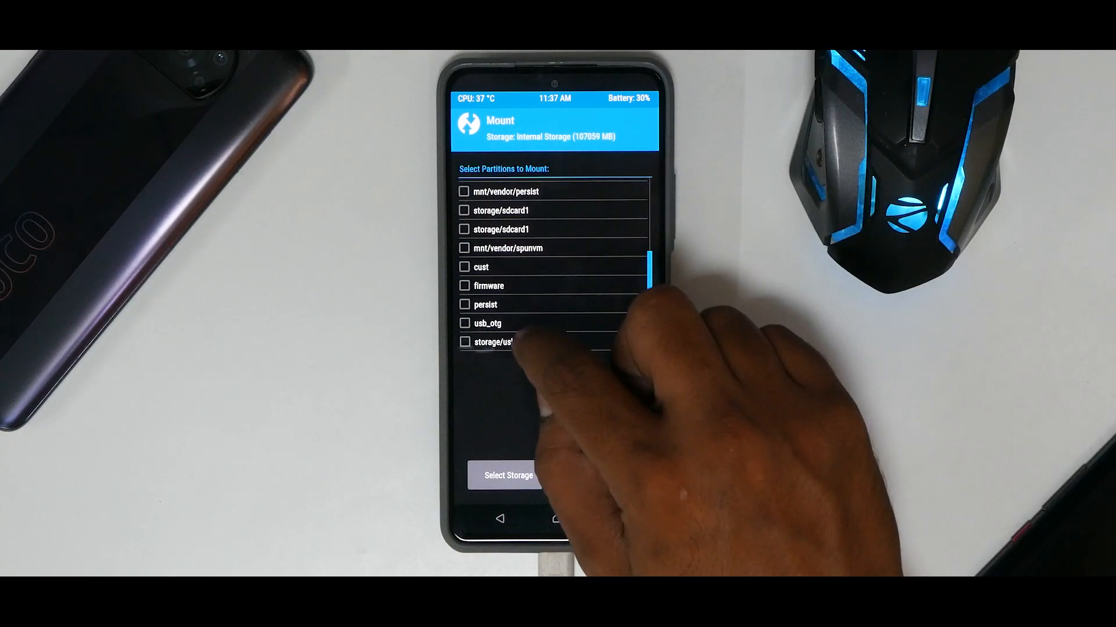
pyautogui.click(465, 323)
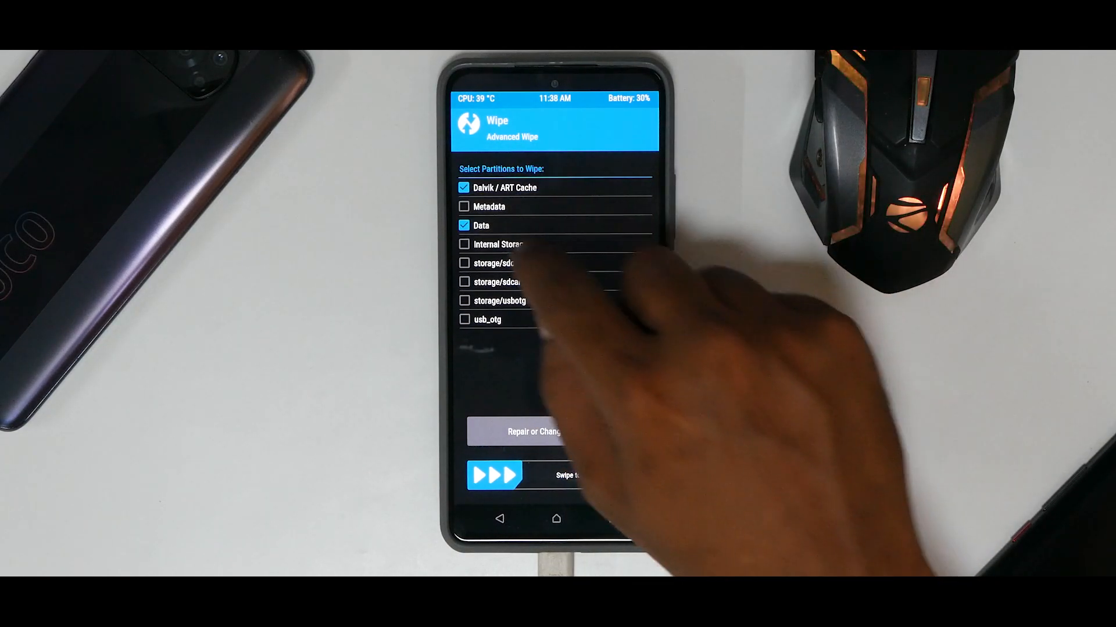
pyautogui.click(464, 244)
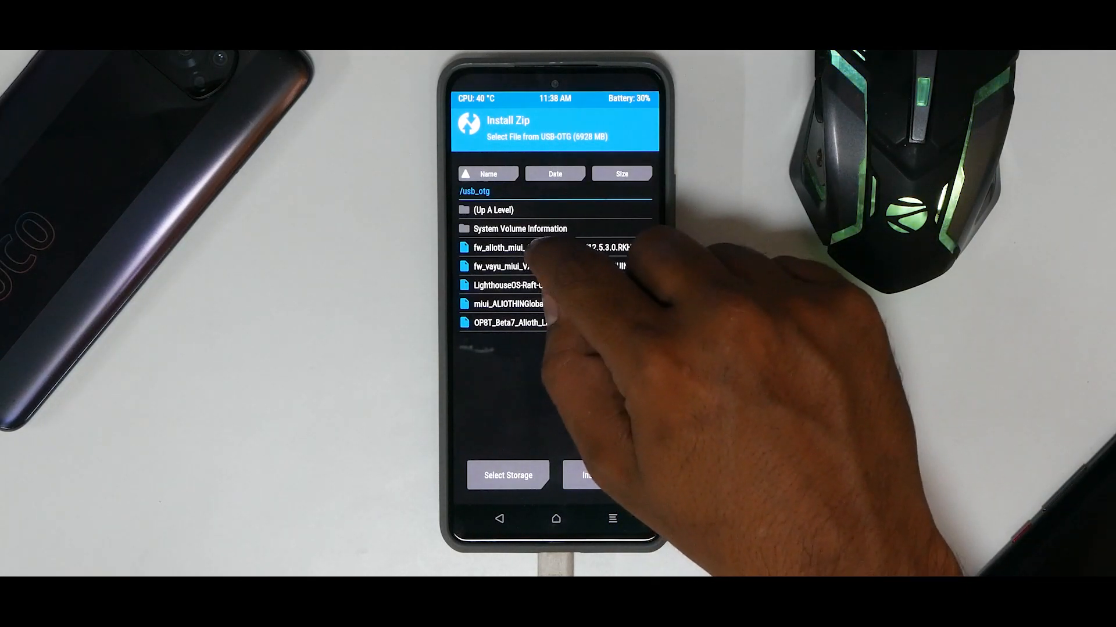
# Step: Flash the OP8T_Beta7_Alioth zip from USB-OTG storage
pyautogui.click(519, 247)
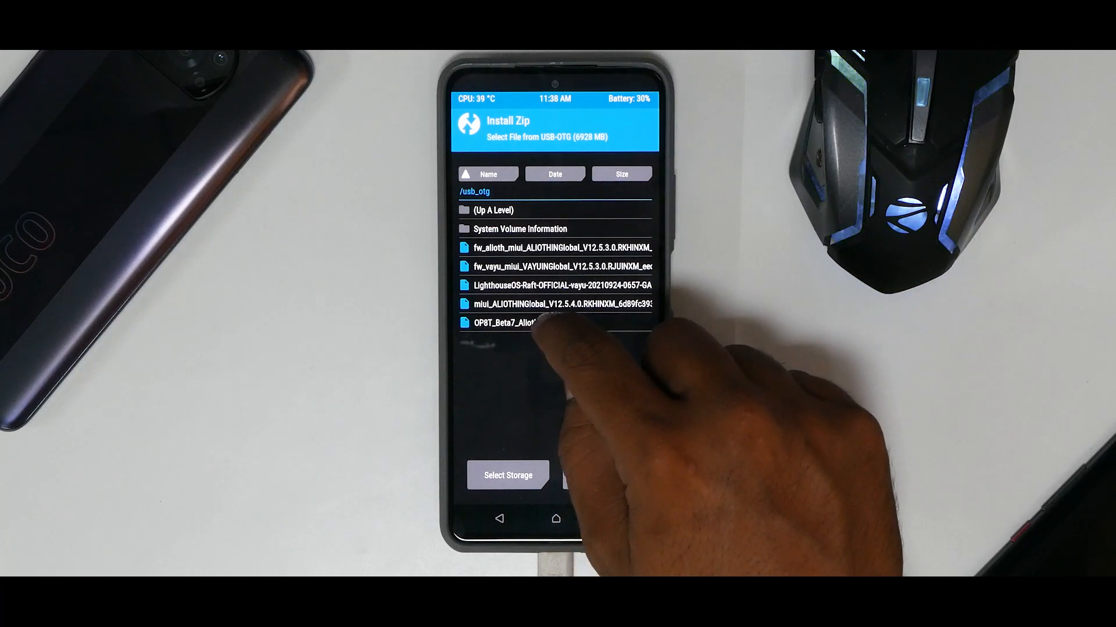
pyautogui.click(527, 324)
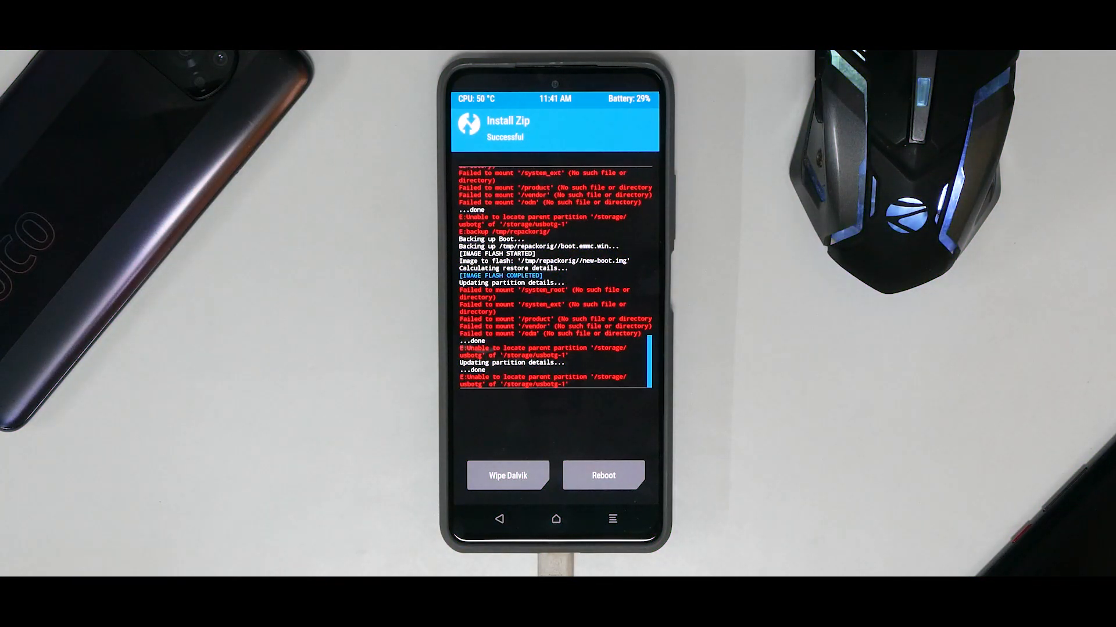
# Step: Format Data by confirming 'yes', then reboot into OxygenOS
pyautogui.click(499, 520)
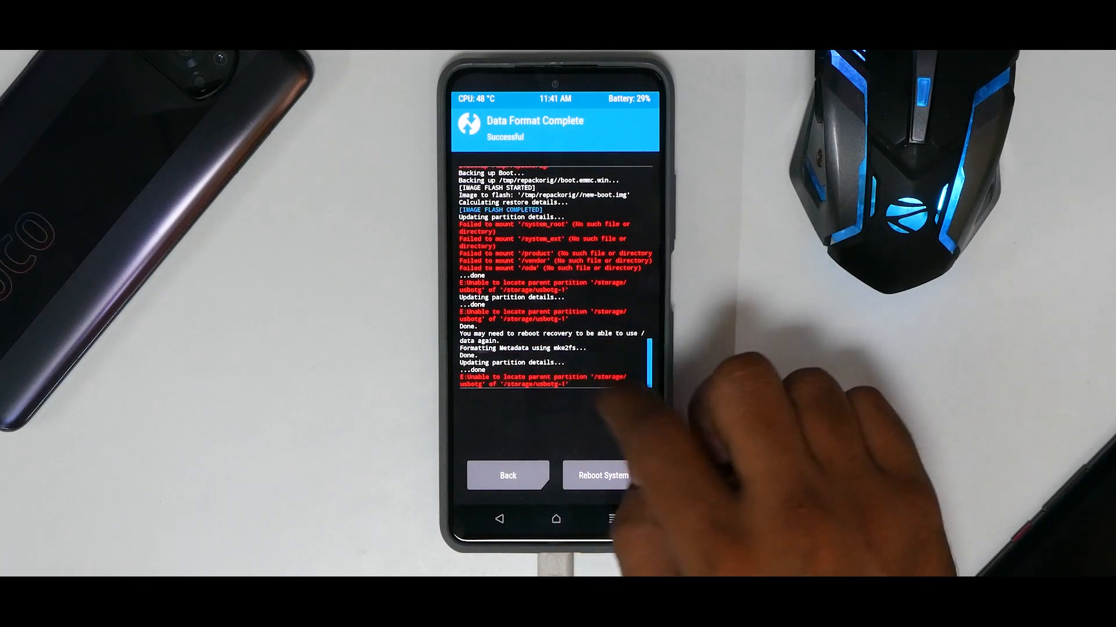
pyautogui.click(602, 475)
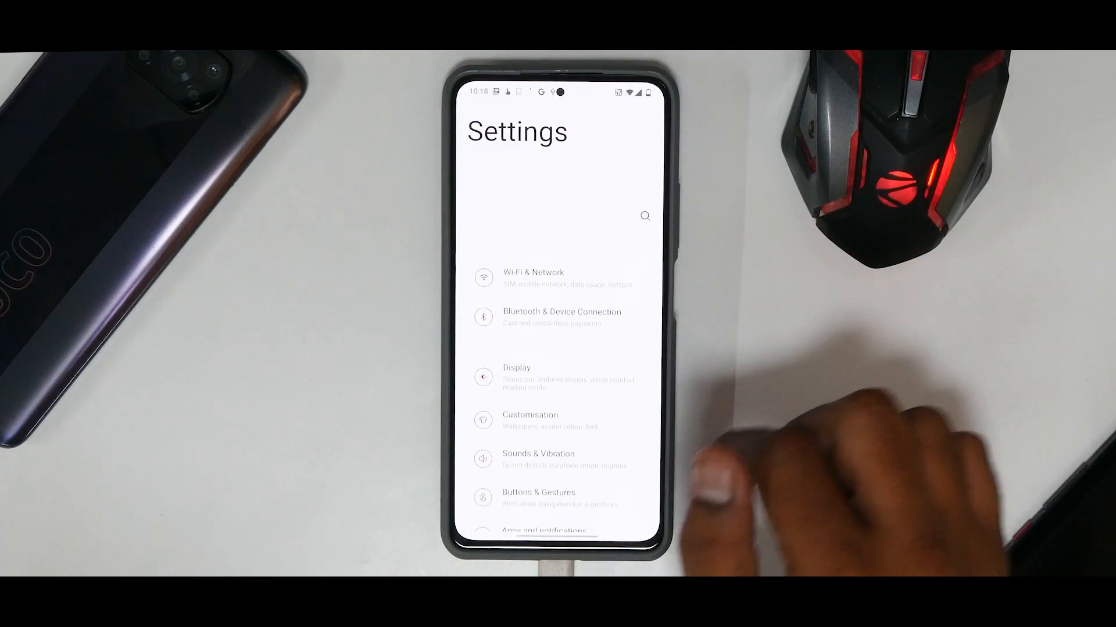
# Step: Open the Display page in OxygenOS Settings
pyautogui.click(516, 376)
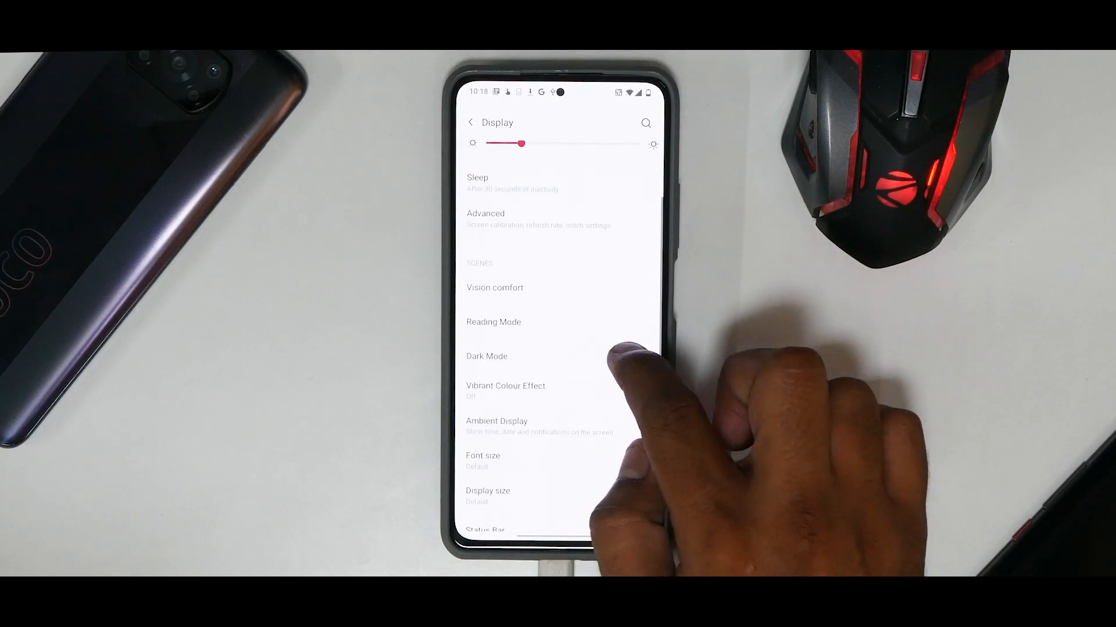